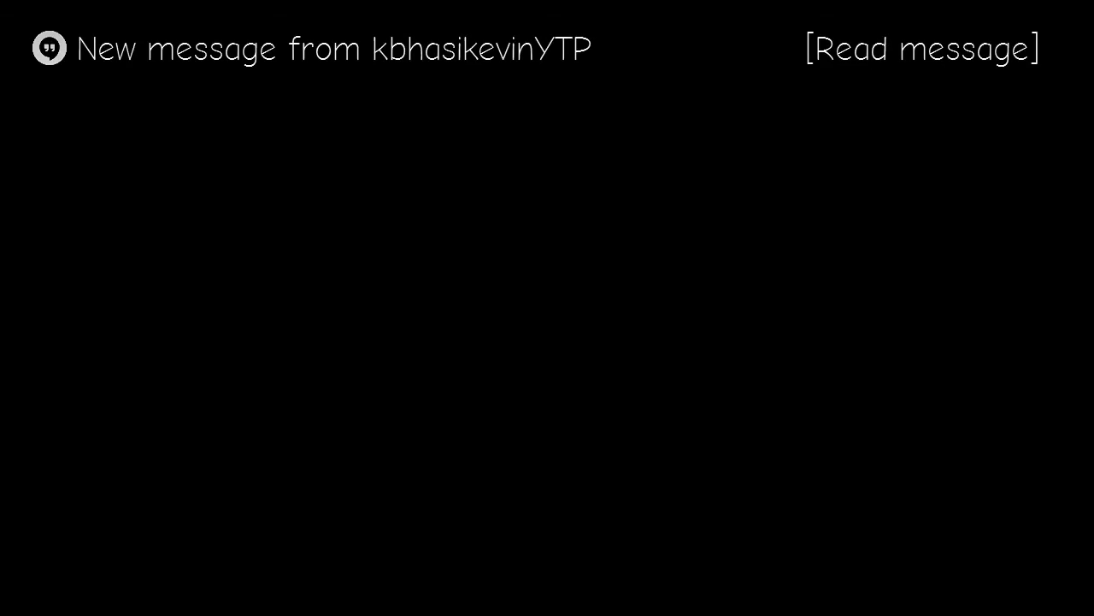
left_click(922, 48)
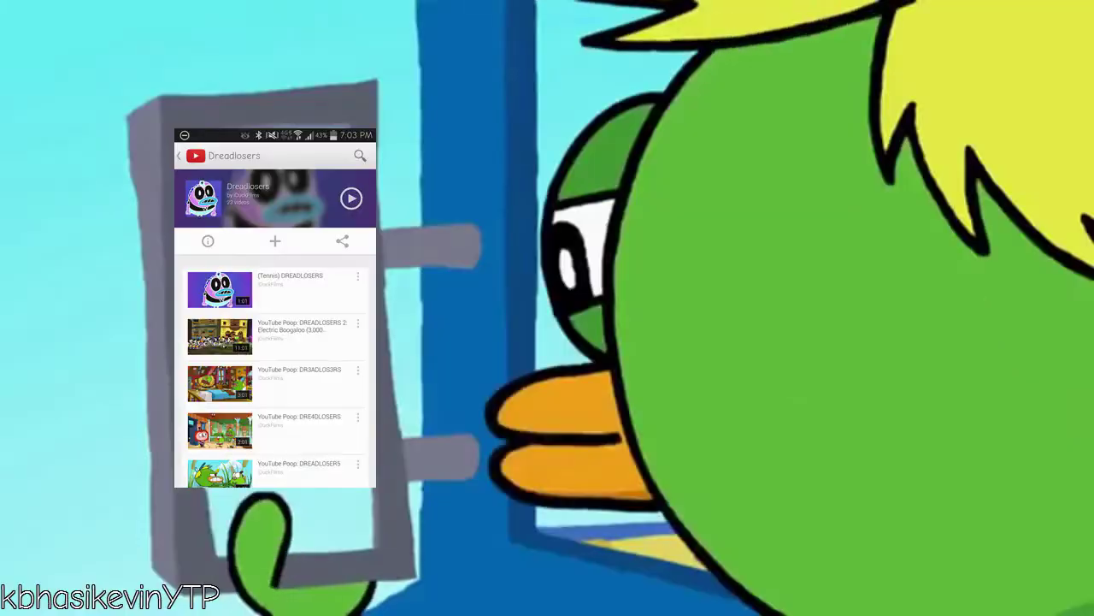